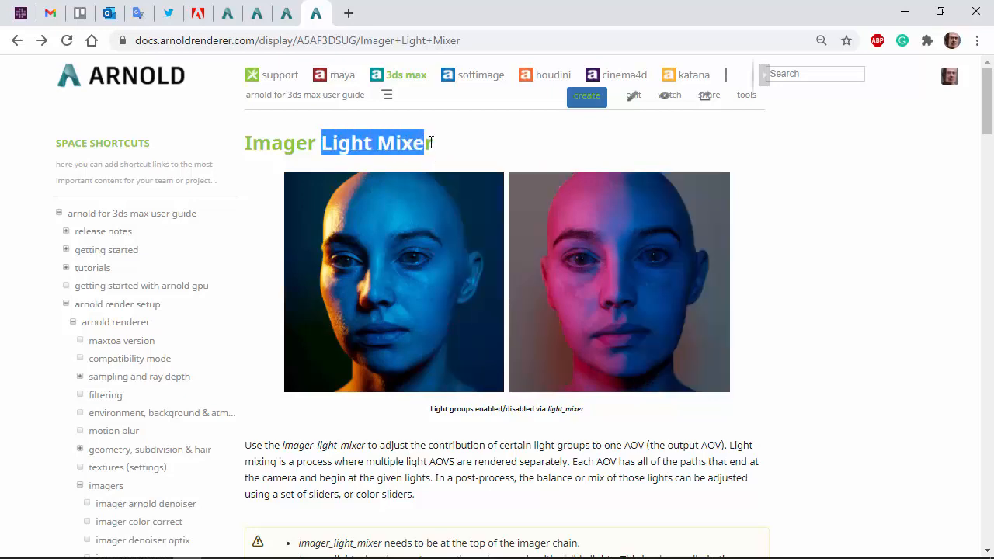
# - Scroll down through the Imager Light Mixer page of the Arnold User Guide
pyautogui.scroll(-3)
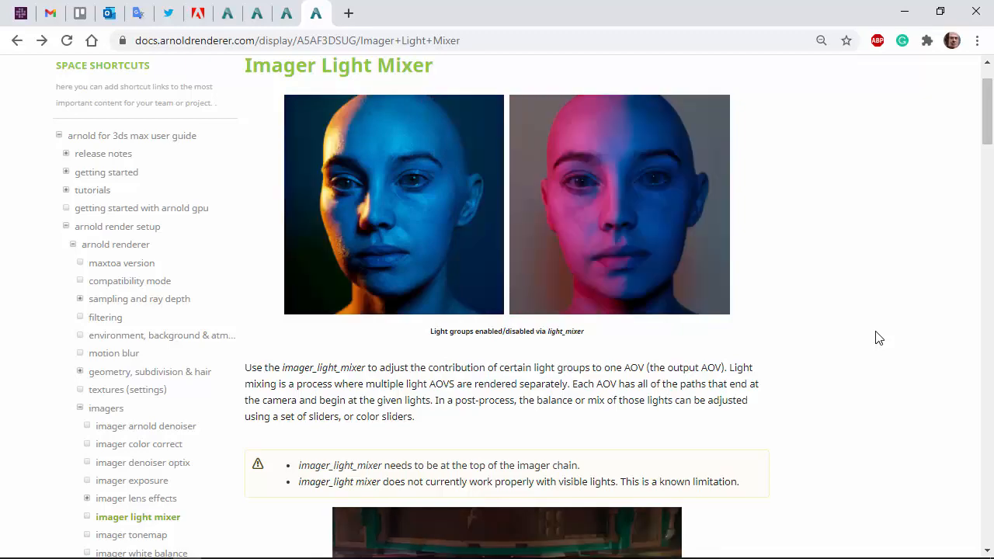
pyautogui.scroll(-3)
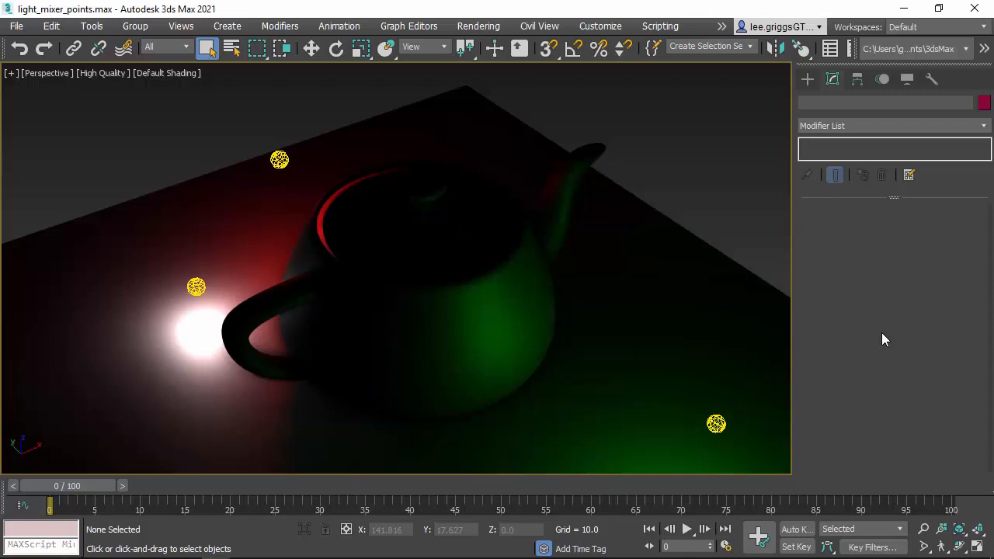
# - Select red_light then green_light and read their AOV Light Group fields ('red', 'green')
pyautogui.click(280, 159)
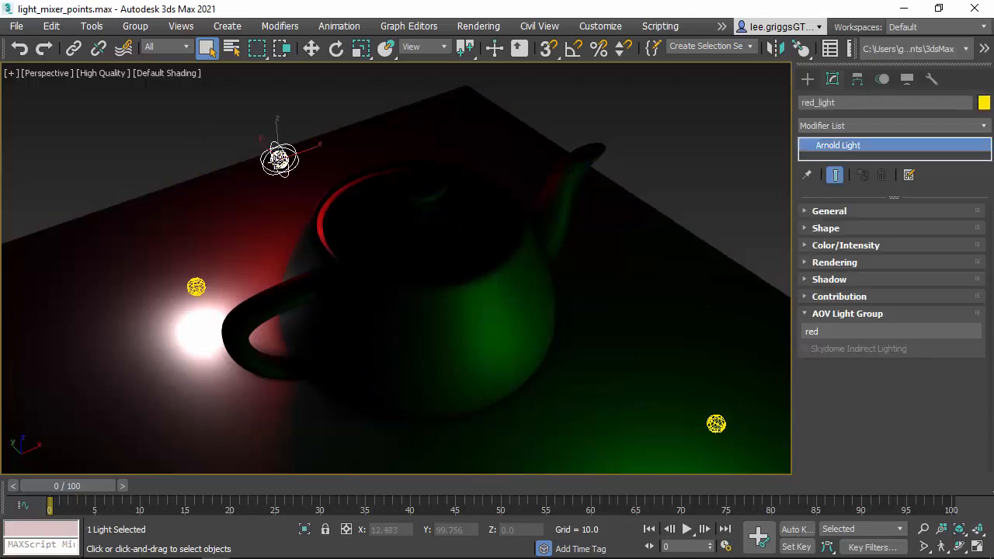
pyautogui.click(714, 422)
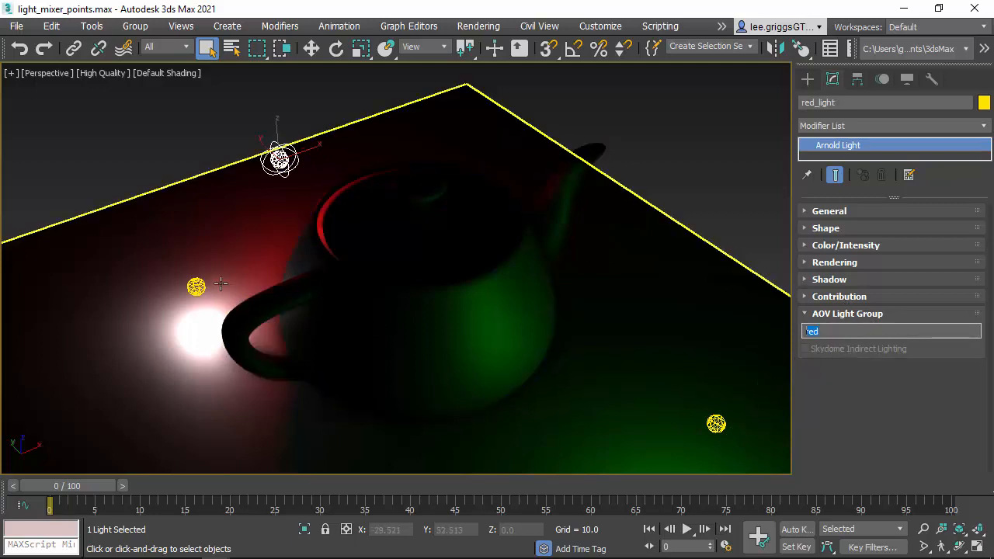
pyautogui.click(714, 422)
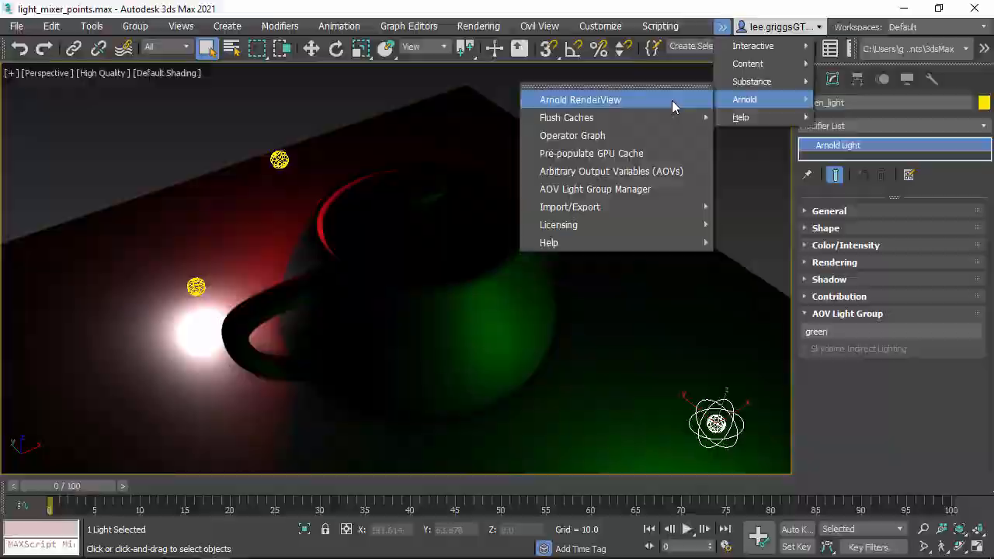
# - Add a Light Mixer imager in RenderView and review the red, white and green groups in the Light Group Manager
pyautogui.click(581, 100)
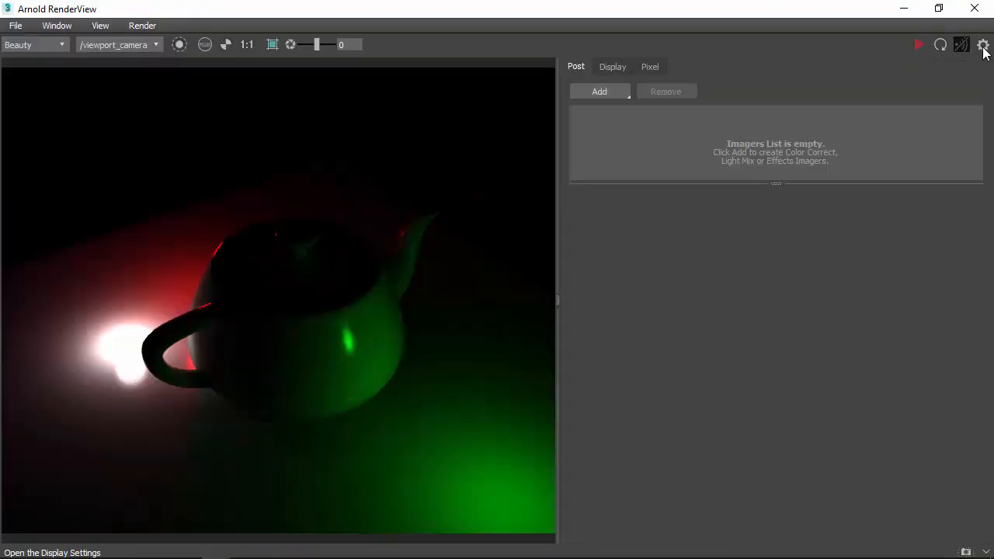
pyautogui.click(599, 90)
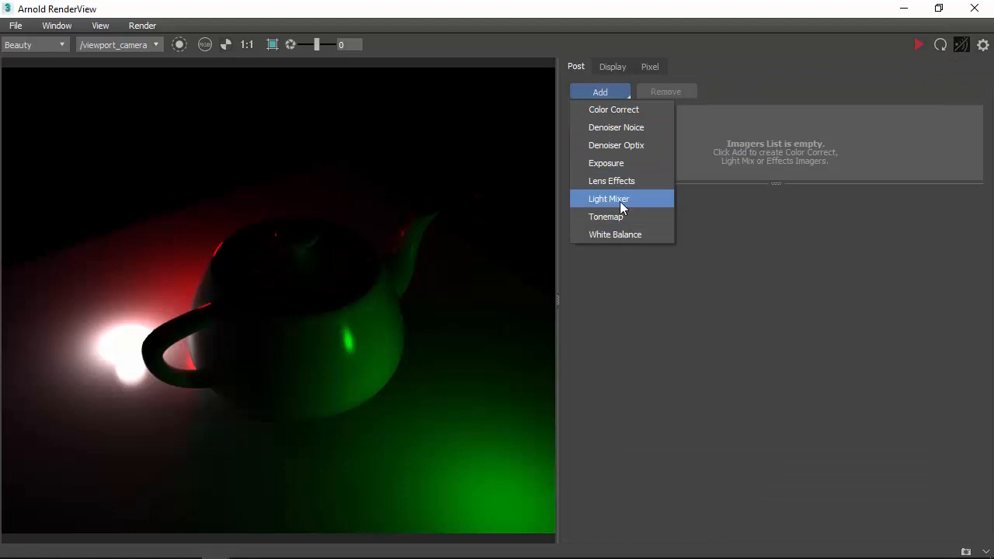
pyautogui.click(609, 199)
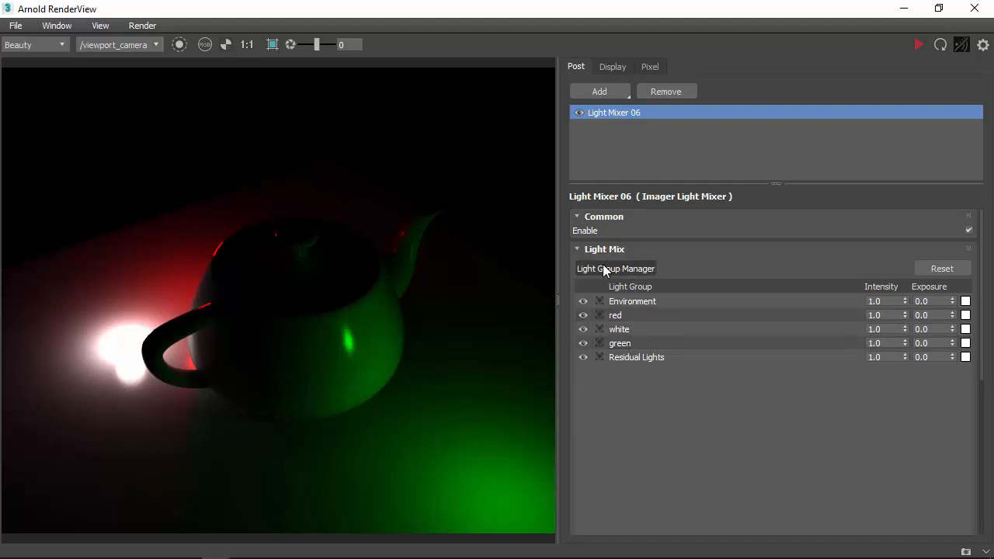
pyautogui.click(615, 267)
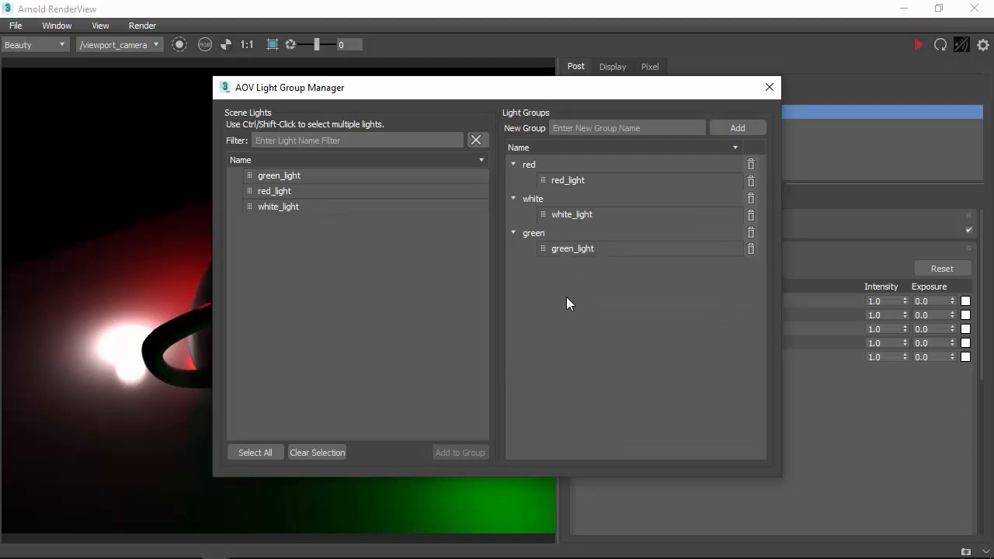
pyautogui.click(770, 87)
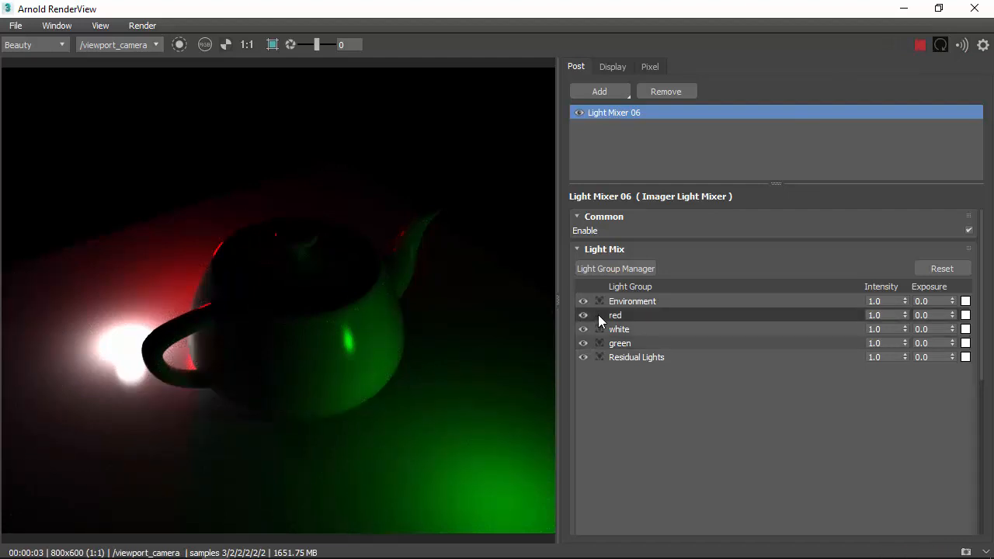
# - Solo a group to preview, weaken the red group and confirm a green tint for the white group
pyautogui.click(600, 315)
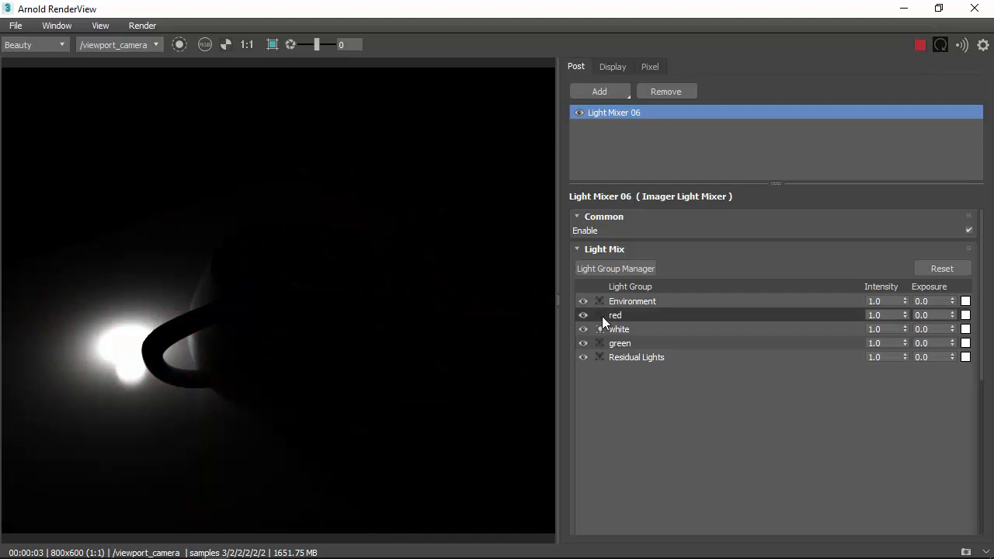
pyautogui.click(599, 313)
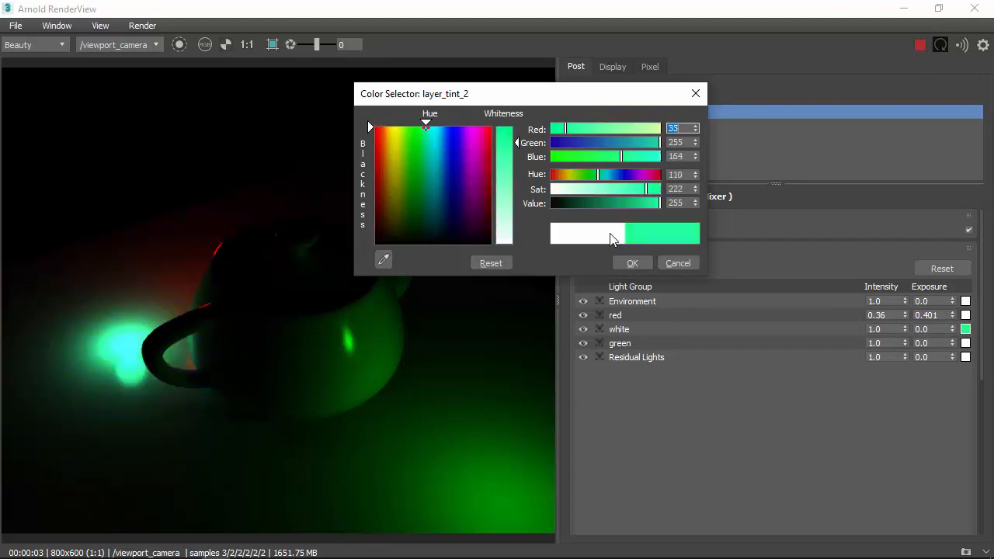
pyautogui.click(632, 263)
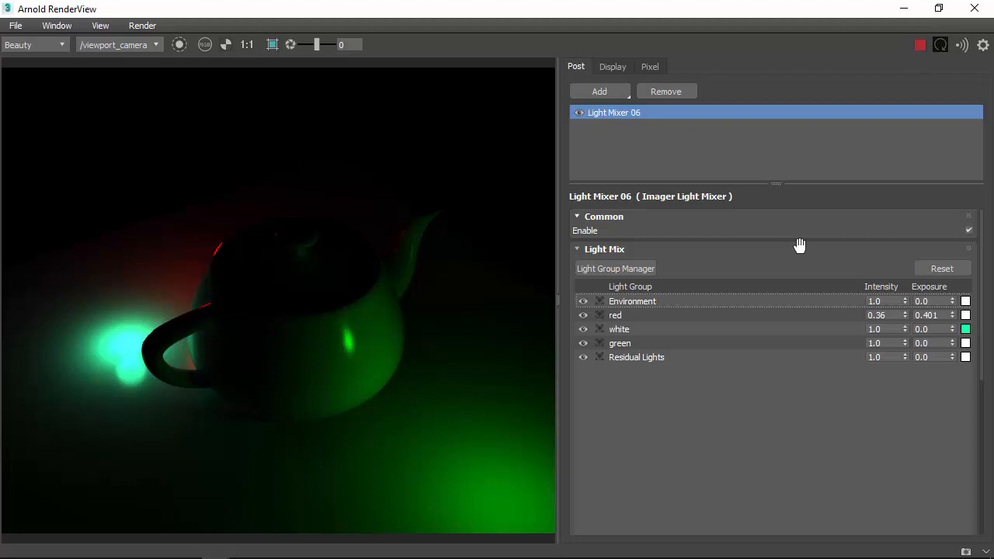
pyautogui.press('alt+tab')
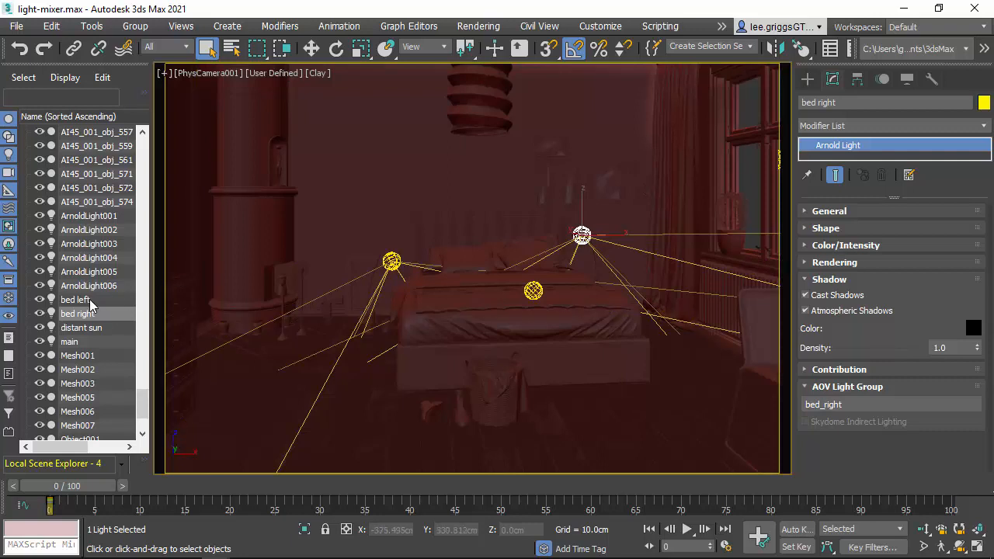
# - Select bed left, bed right, distant sun and main lights, reading each AOV Light Group (bed_left, sun, Main_light)
pyautogui.click(74, 298)
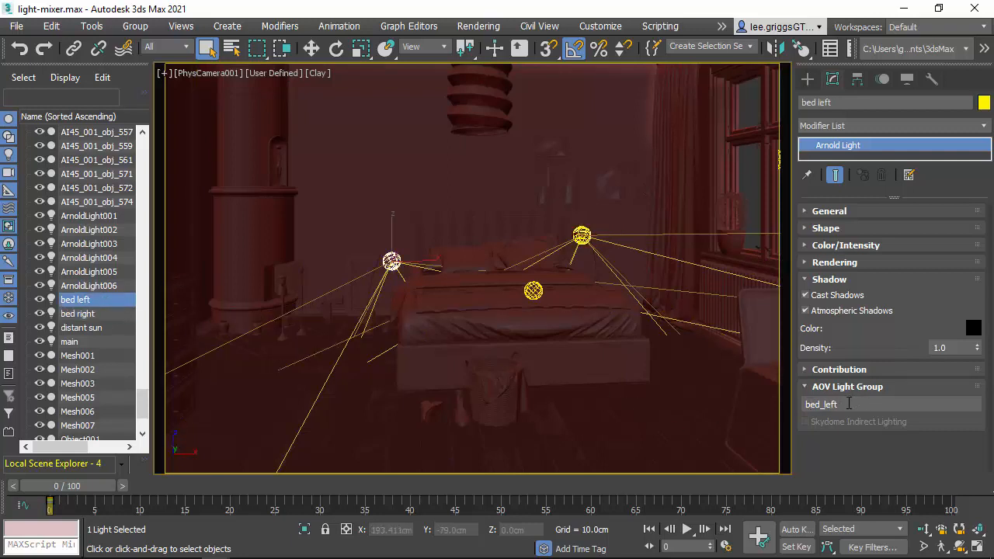
pyautogui.click(78, 314)
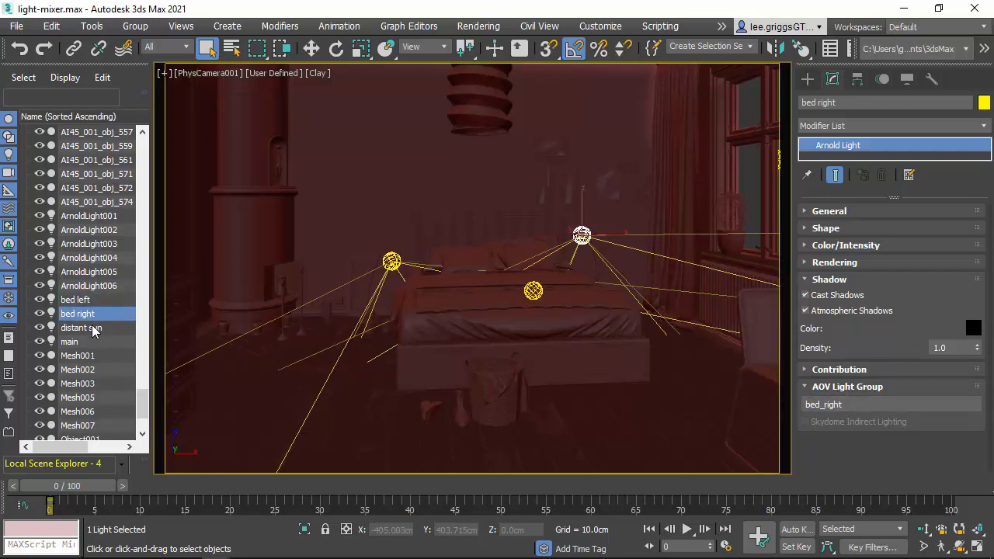
pyautogui.click(81, 327)
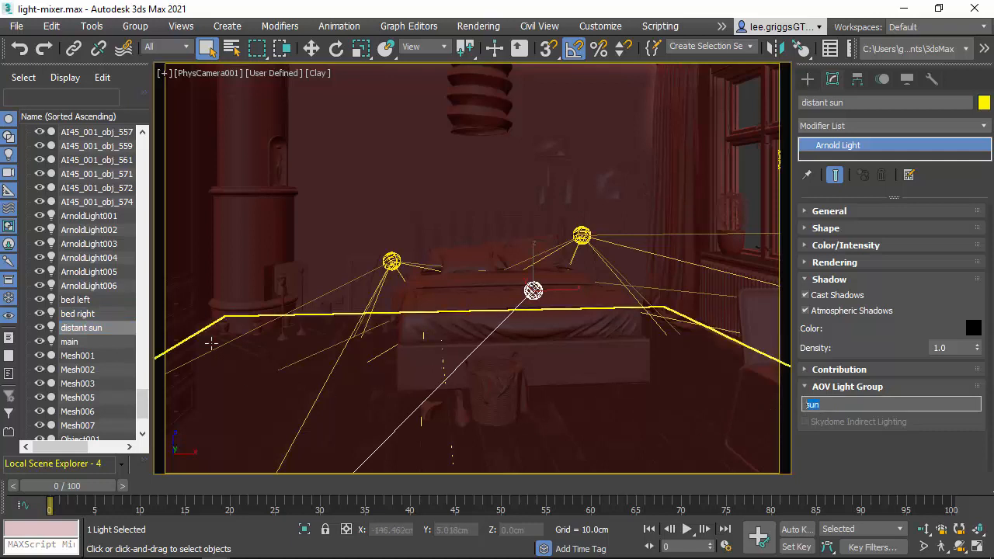
pyautogui.click(68, 341)
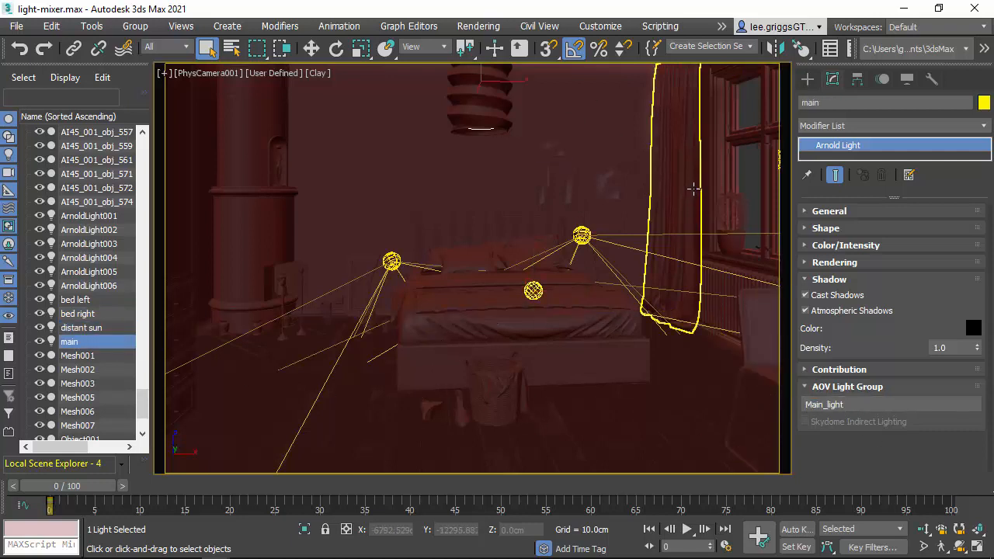
pyautogui.click(721, 26)
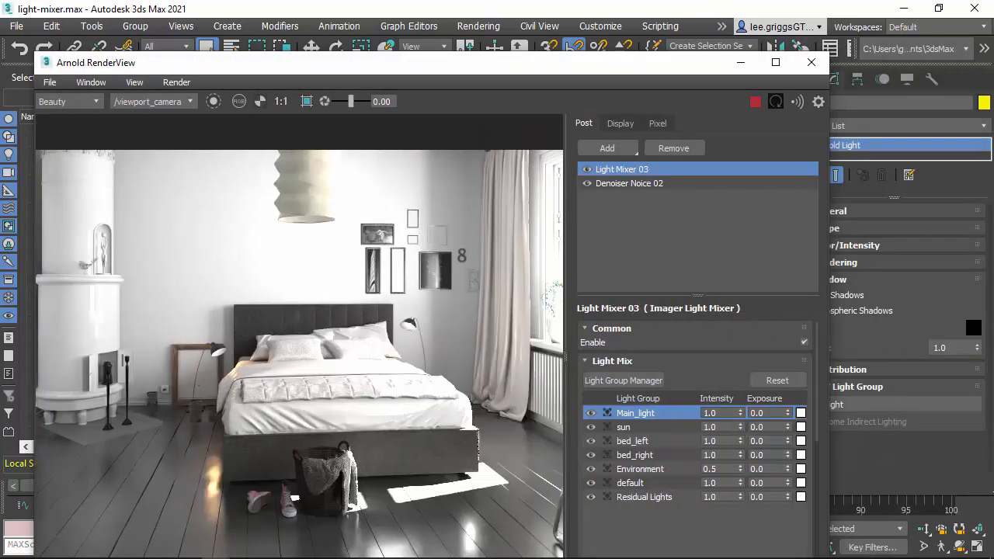
# - Maximize RenderView, solo Main_light and lower its Exposure to -0.411
pyautogui.click(774, 62)
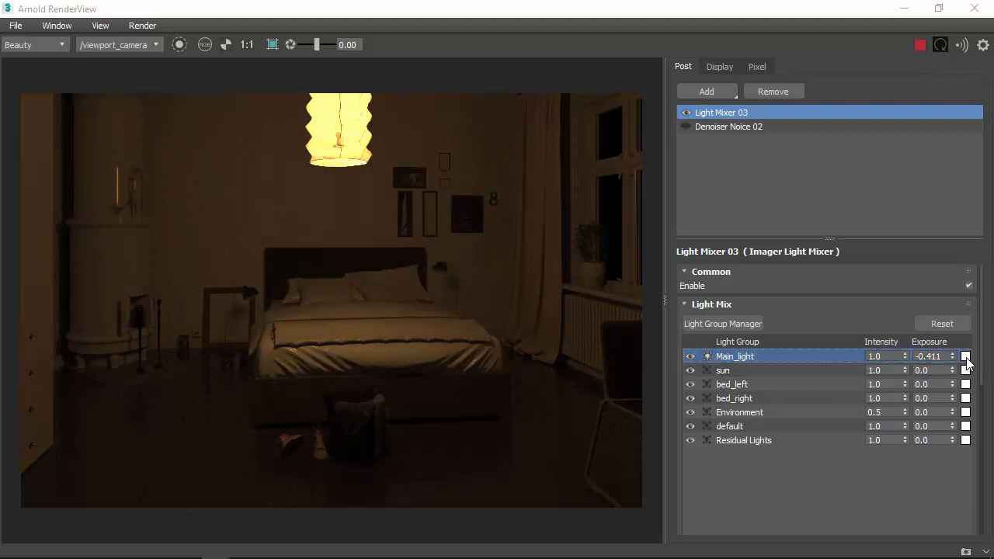
# - Give Main_light a warm yellow tint via the Color Selector and begin lowering Environment intensity
pyautogui.click(967, 356)
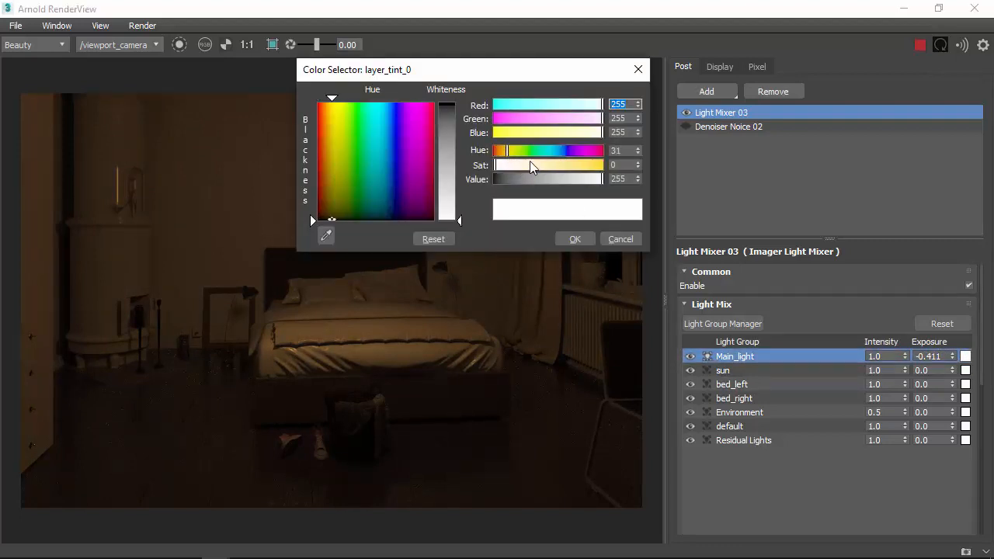
pyautogui.click(574, 240)
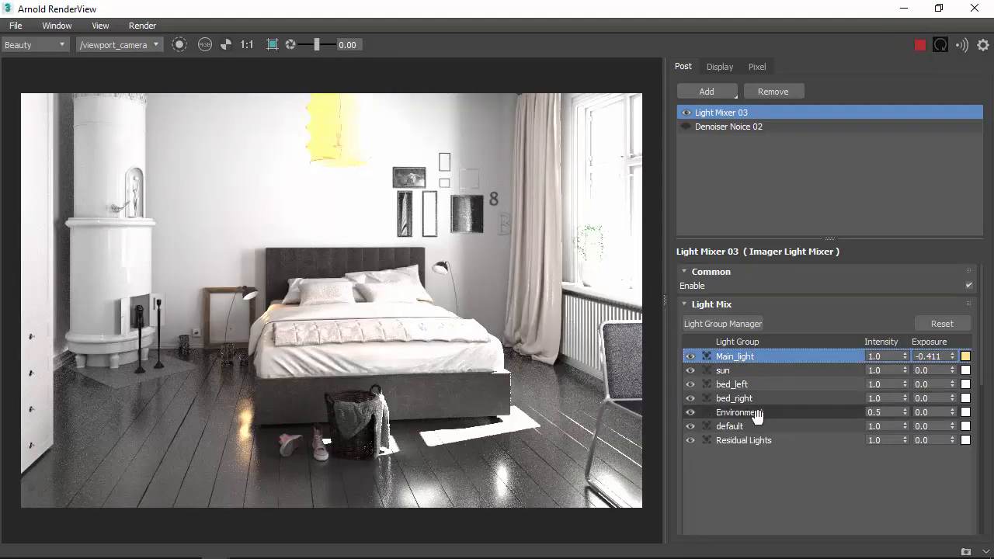
pyautogui.click(739, 412)
pyautogui.write('0.26')
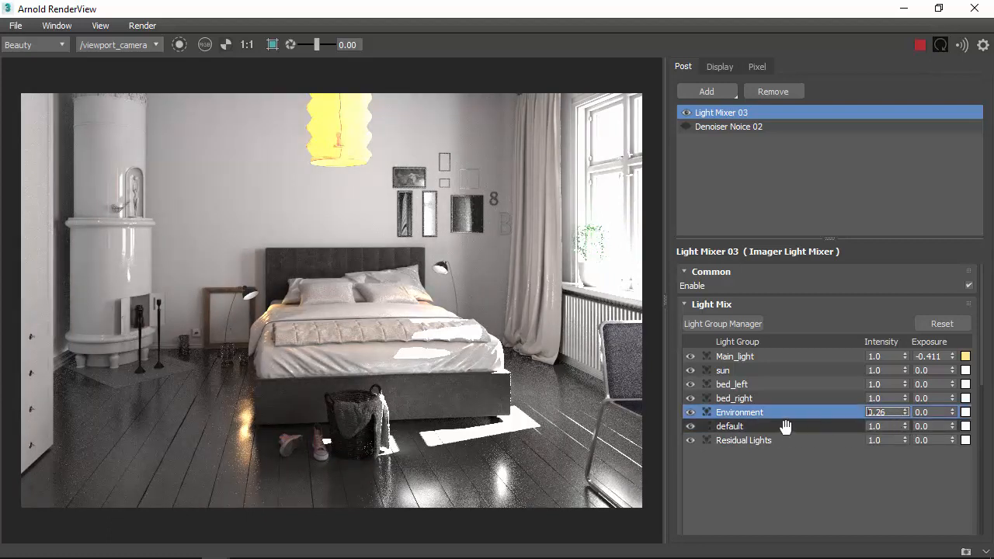
# - Set sun intensity to 0.22, warm its tint to pale yellow (Blue 174), then unsolo to show all groups
pyautogui.click(722, 369)
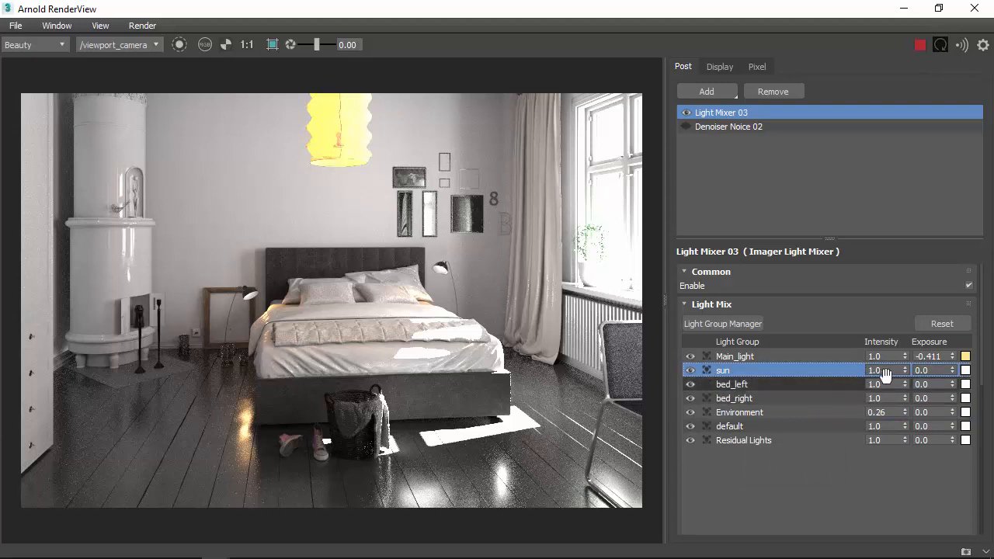
pyautogui.moveTo(878, 370); pyautogui.dragTo(877, 388)
pyautogui.write('0.22')
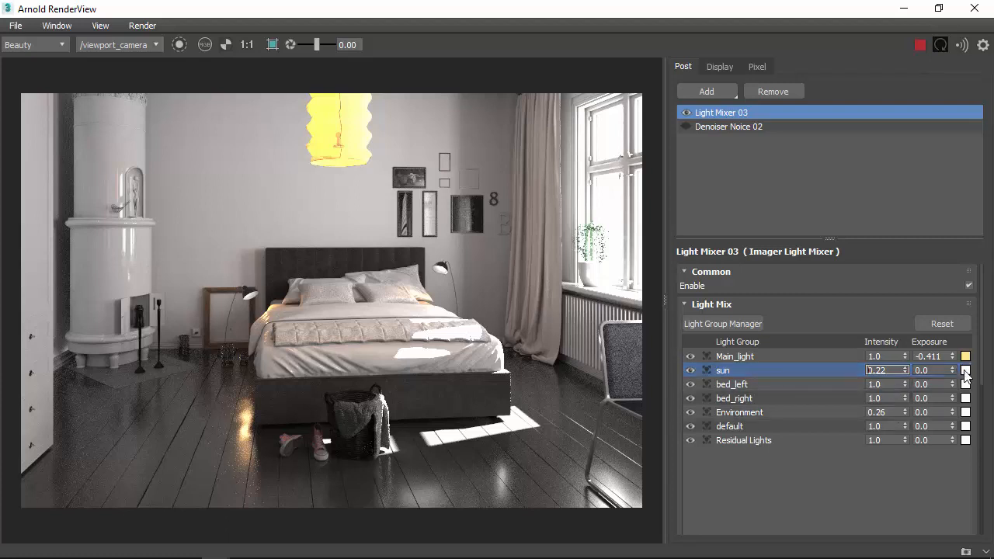
pyautogui.click(966, 370)
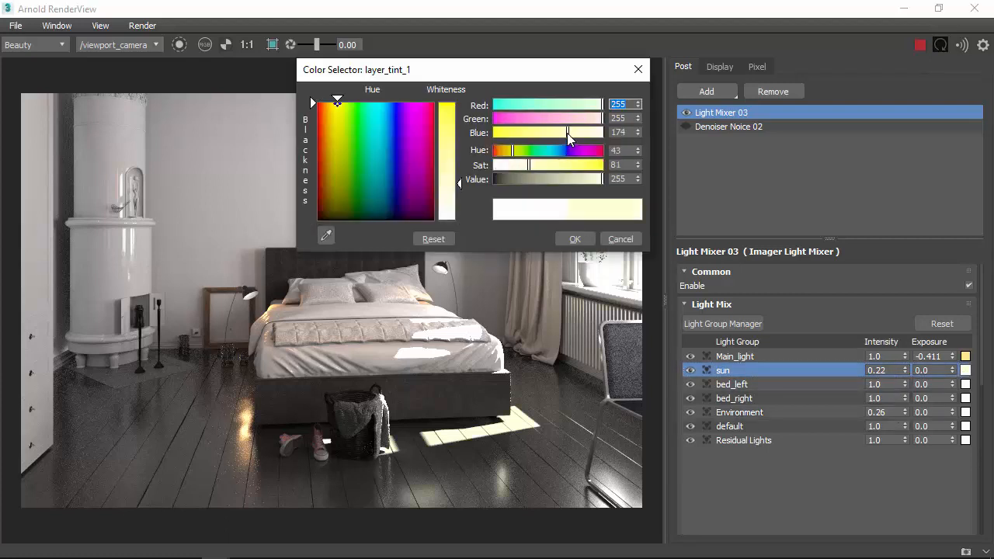
pyautogui.moveTo(567, 150); pyautogui.dragTo(510, 150)
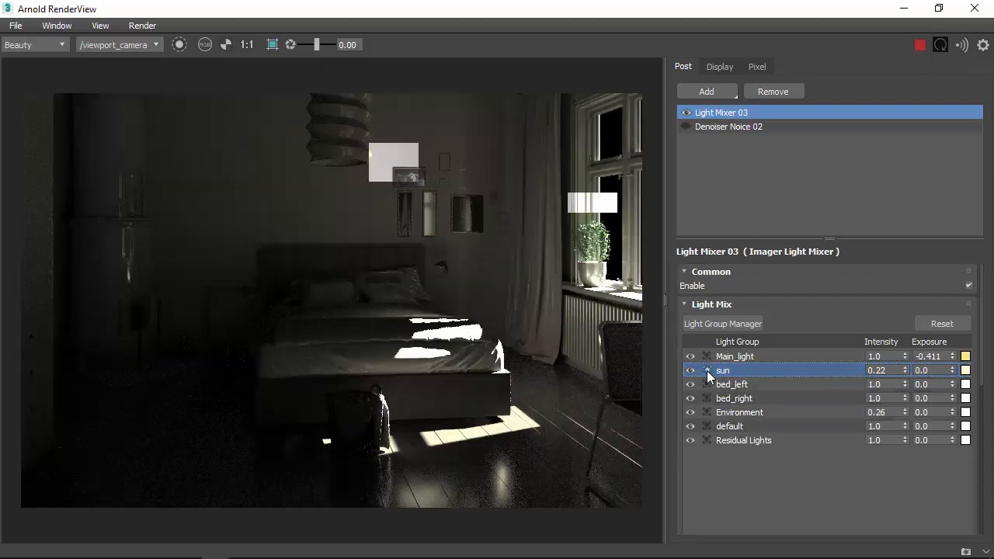
pyautogui.click(708, 369)
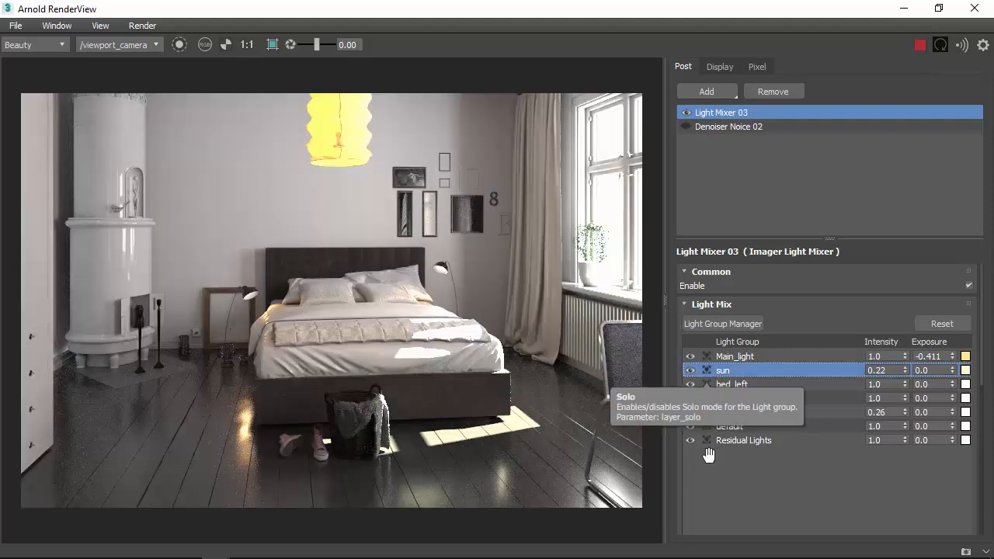